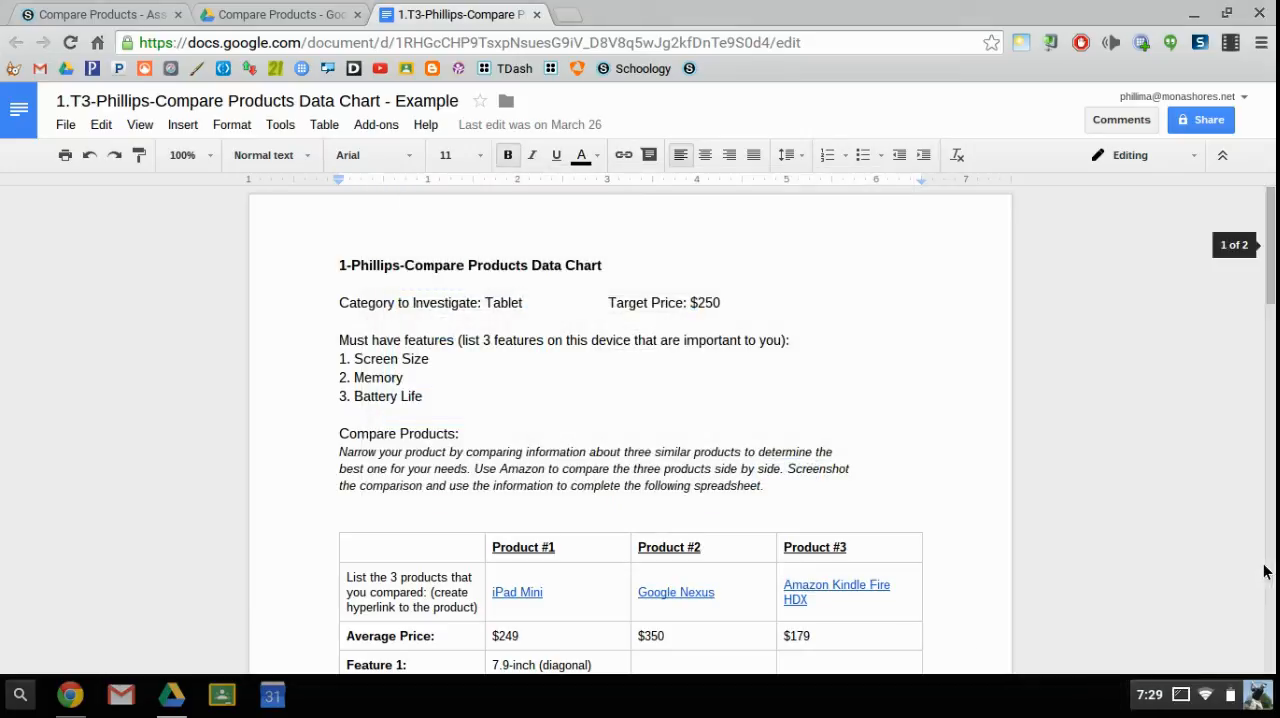
pyautogui.moveTo(1135, 470)
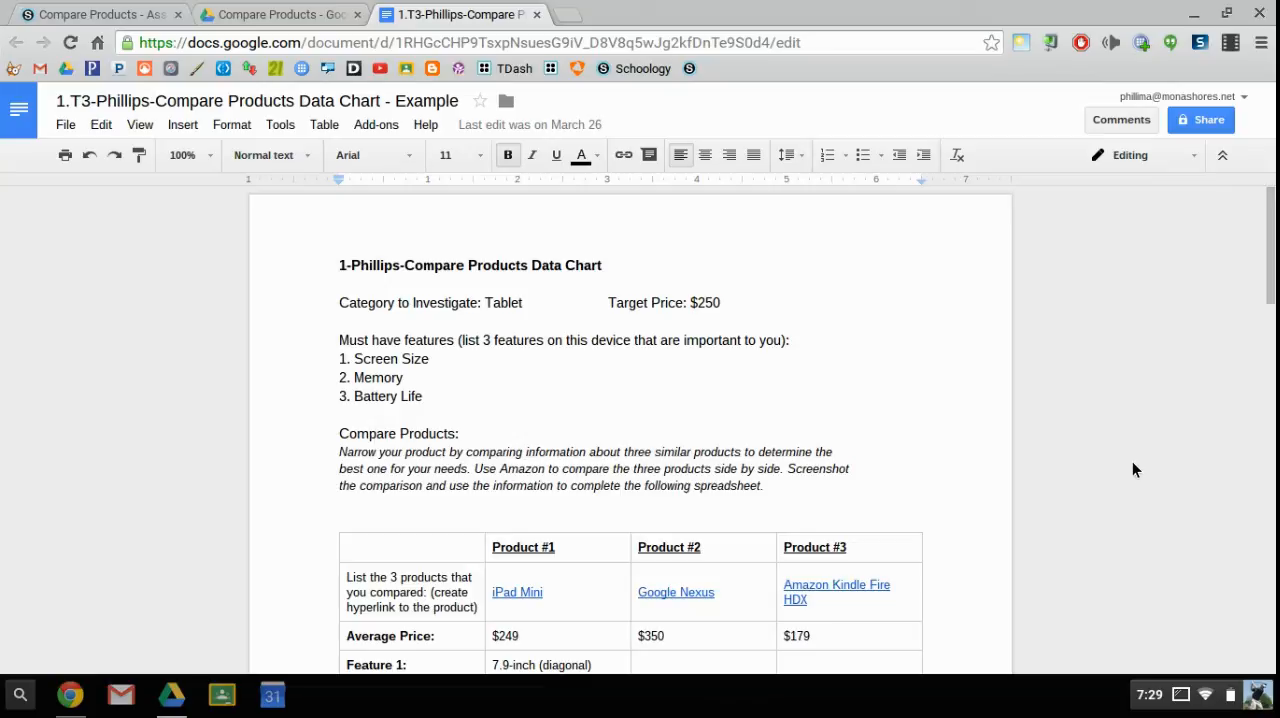
pyautogui.moveTo(80, 247)
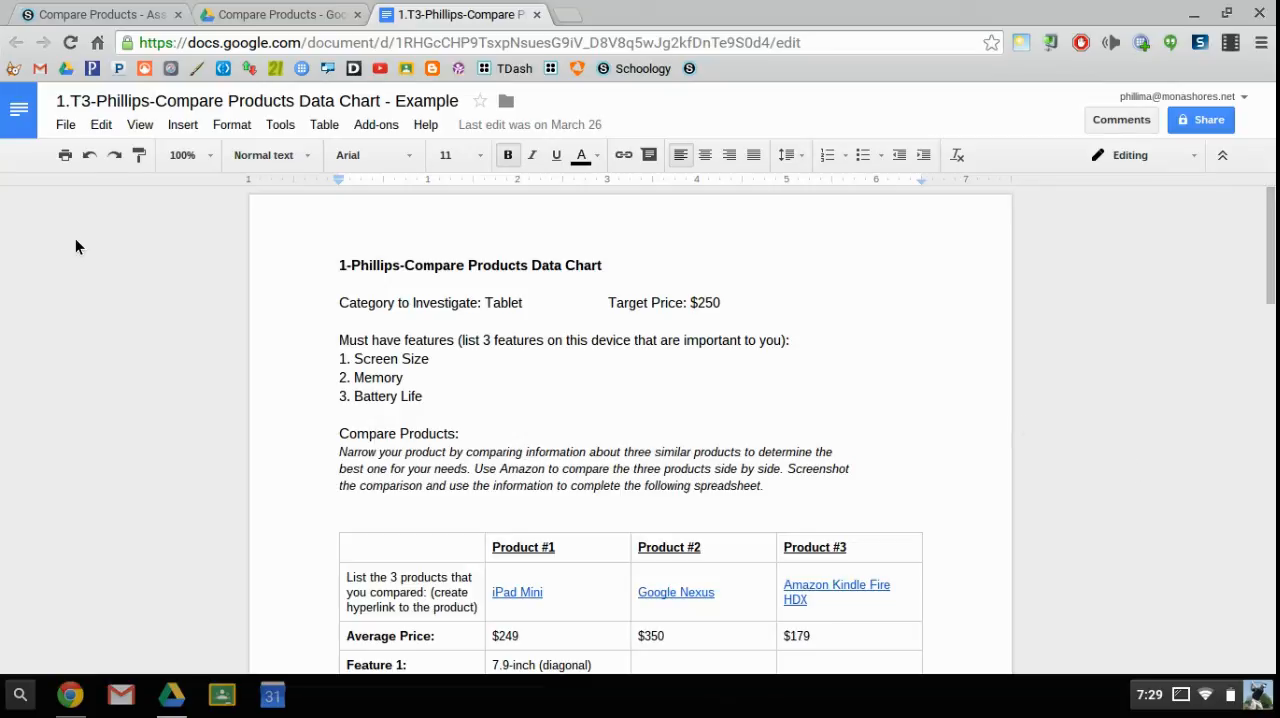
# Show the download format options for the Compare Products data chart, including PDF.
pyautogui.click(65, 124)
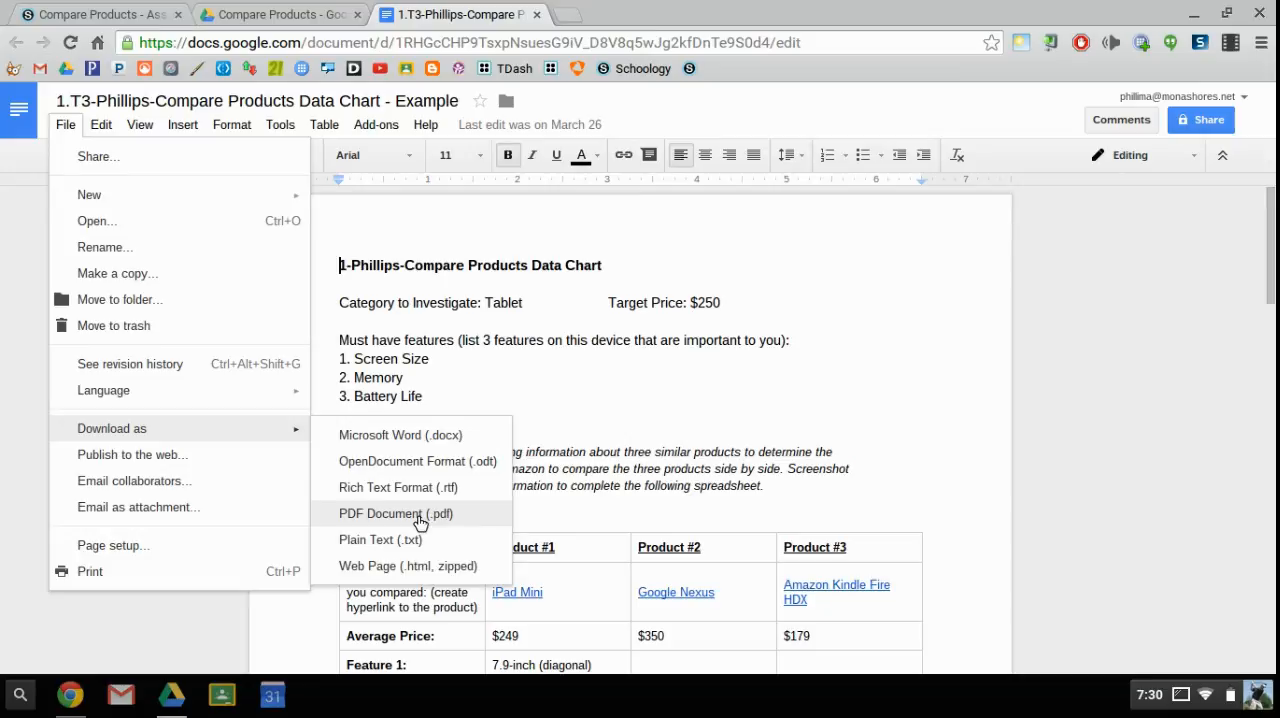
# Choose PDF Document (.pdf) and browse to the 1-Tech Ventures 7.0 folder in the save dialog.
pyautogui.click(396, 513)
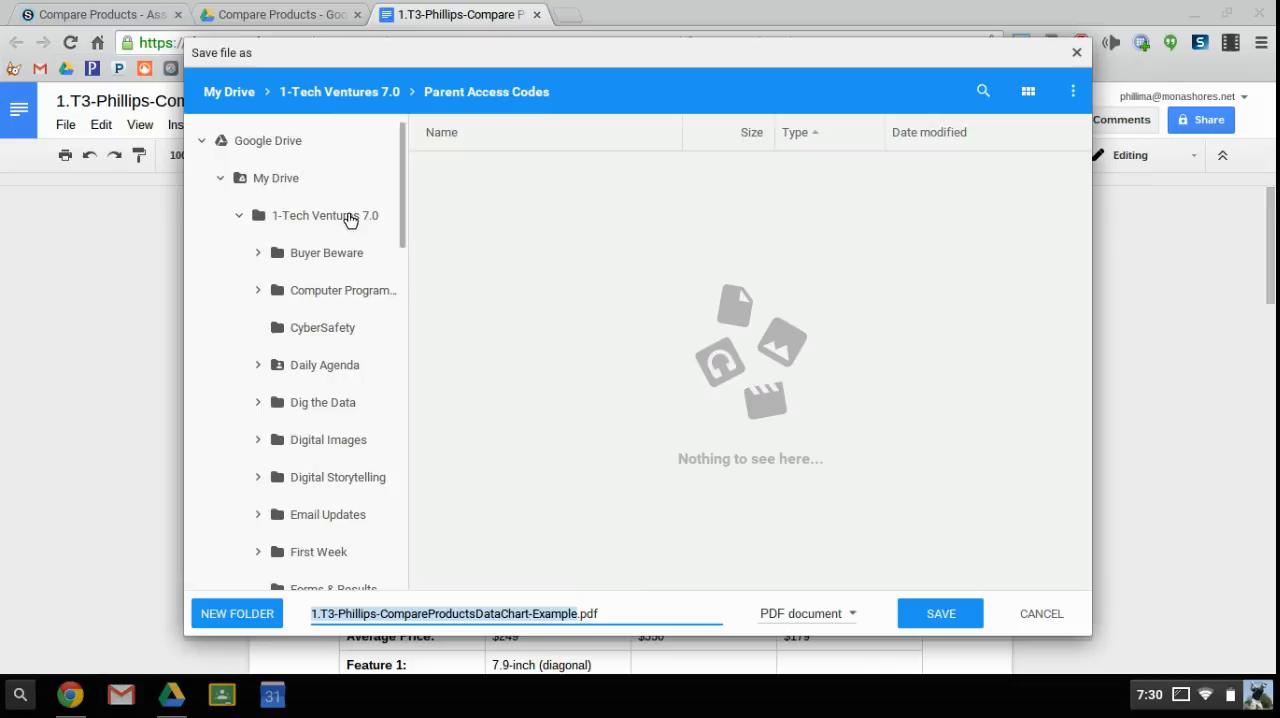
pyautogui.click(325, 215)
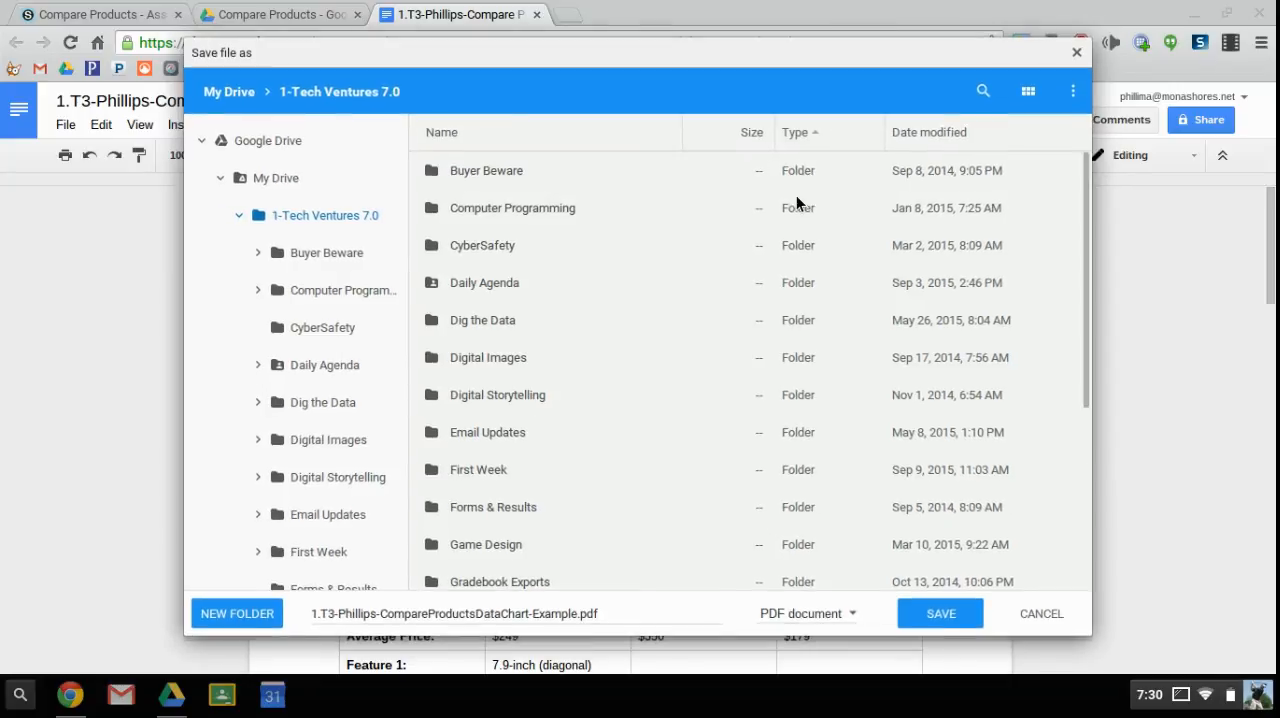
# Point the PDF save location to Buyer Beware › Compare Products.
pyautogui.scroll(-3)
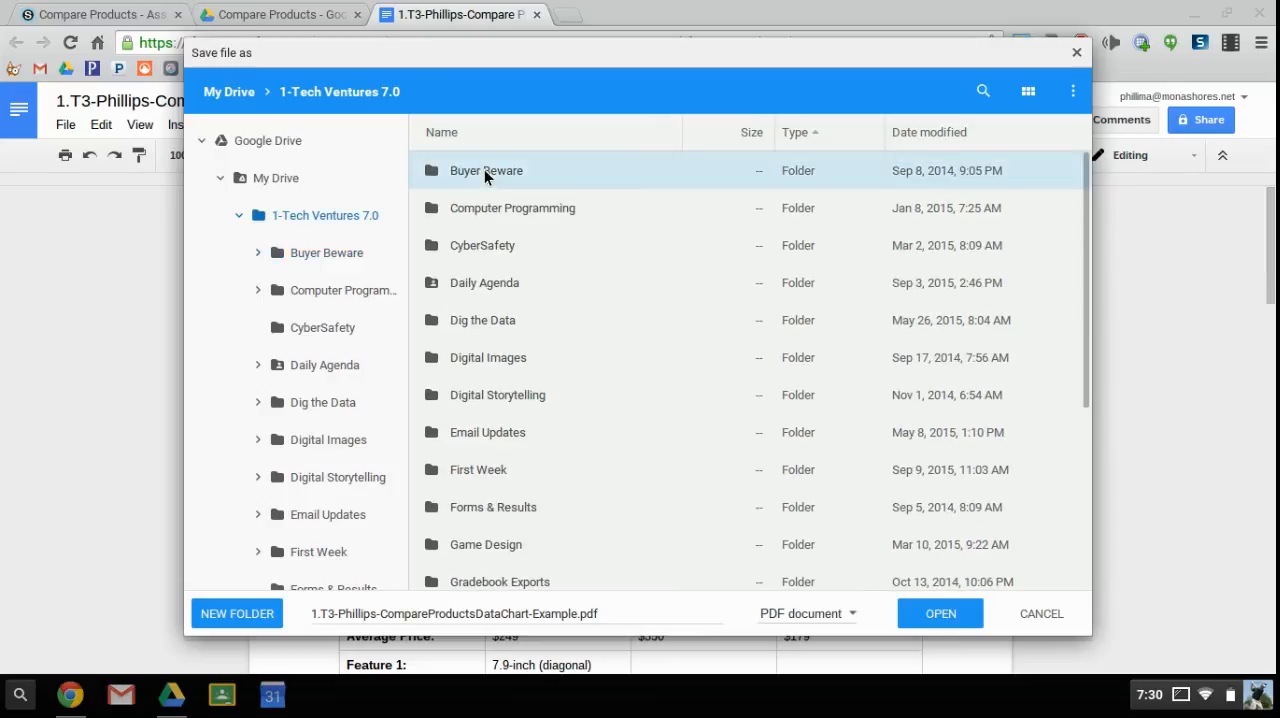
pyautogui.doubleClick(487, 170)
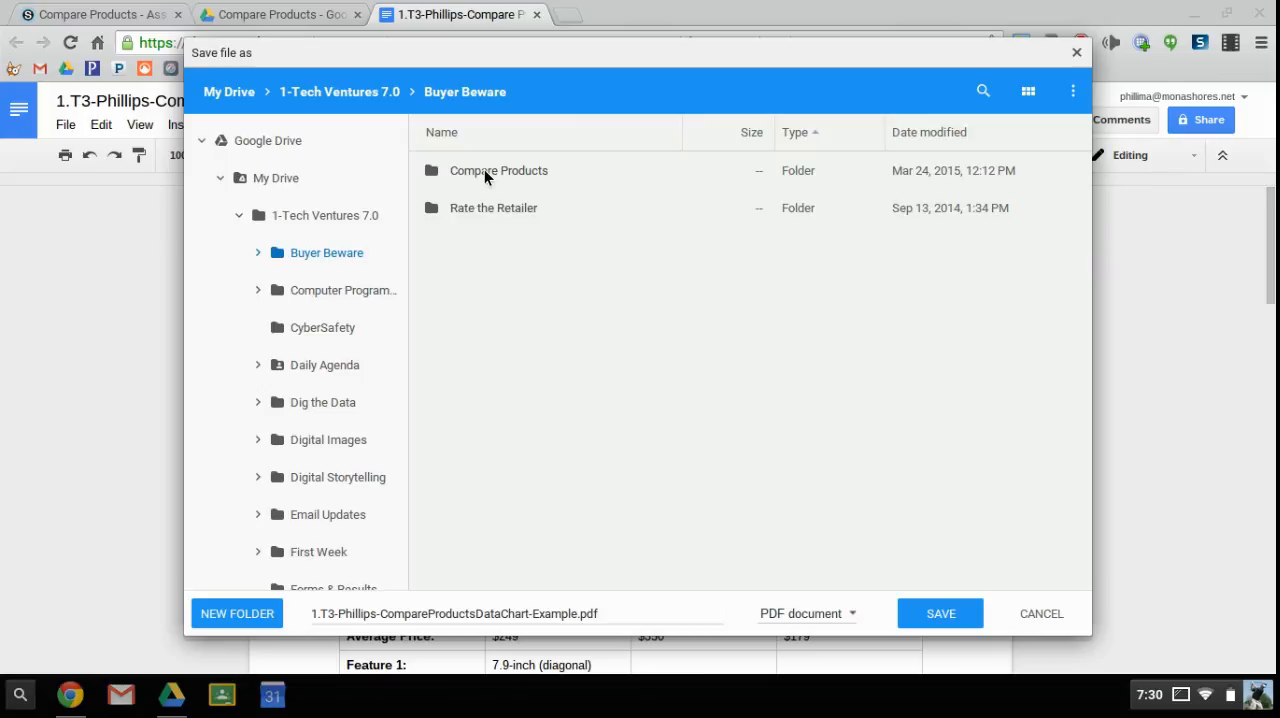
pyautogui.doubleClick(498, 170)
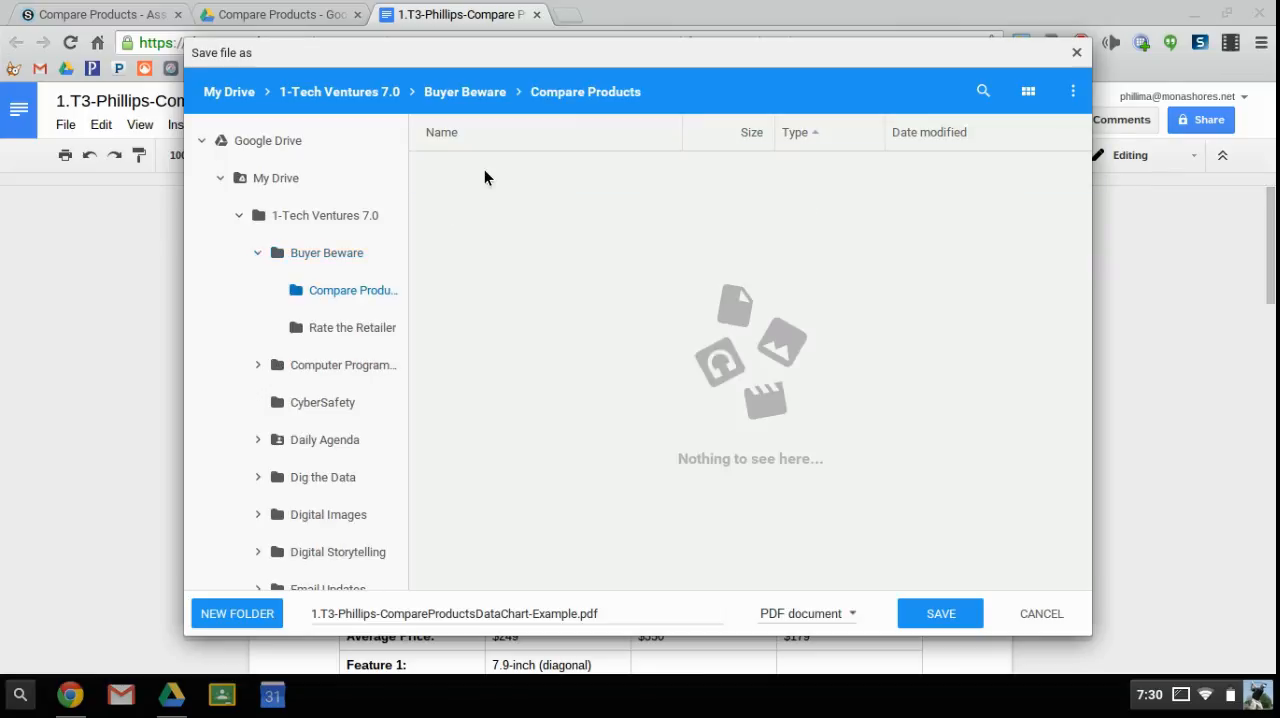